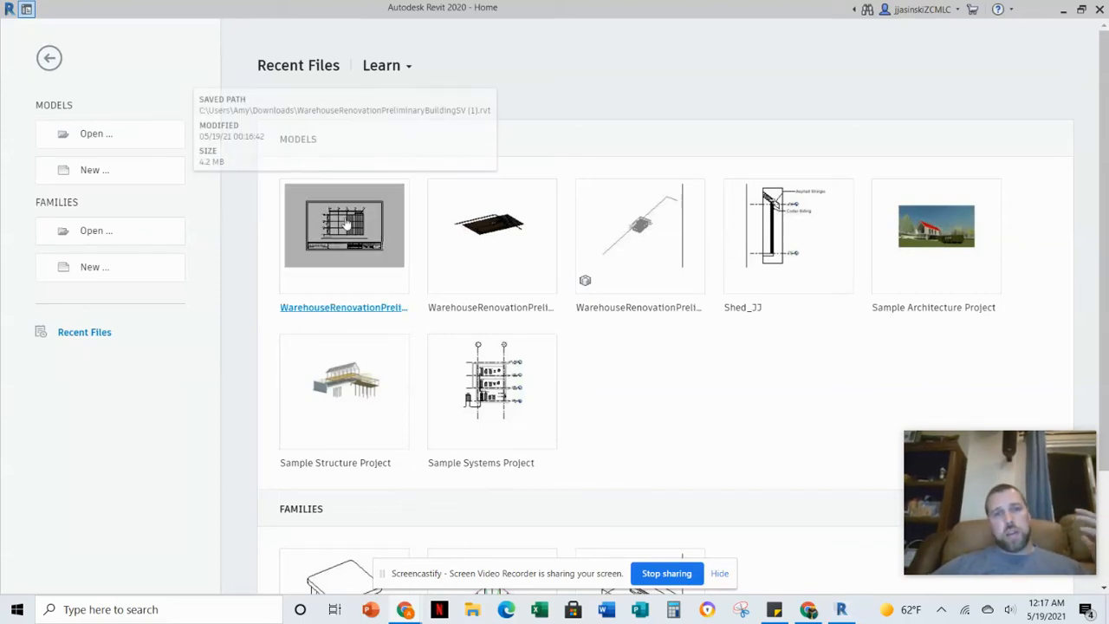
pyautogui.moveTo(414, 239)
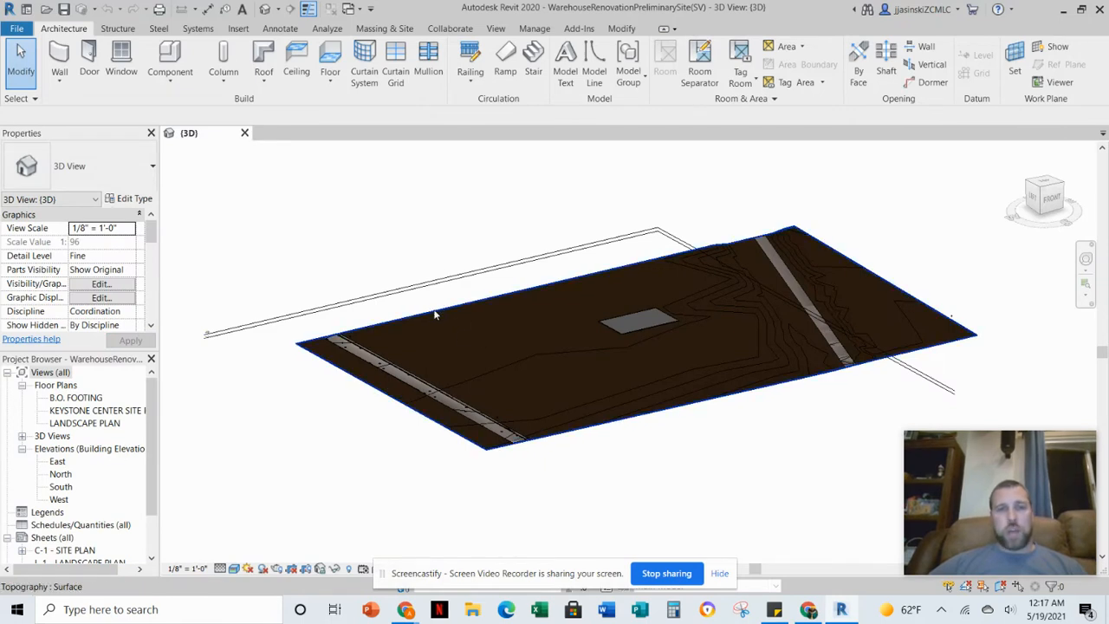
pyautogui.moveTo(433, 316)
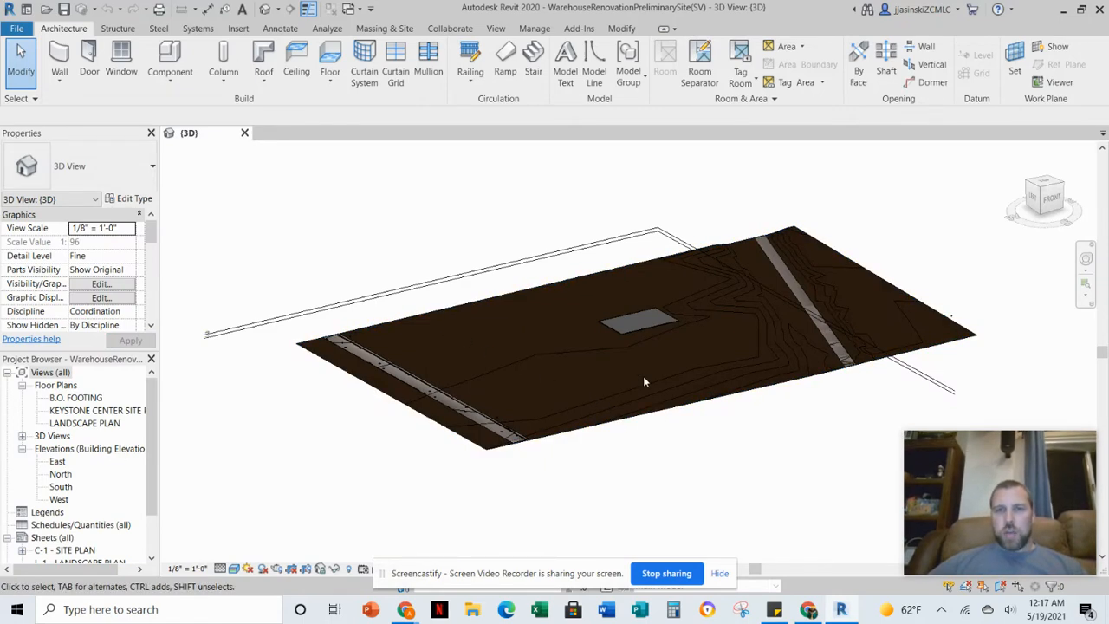
pyautogui.moveTo(654, 379)
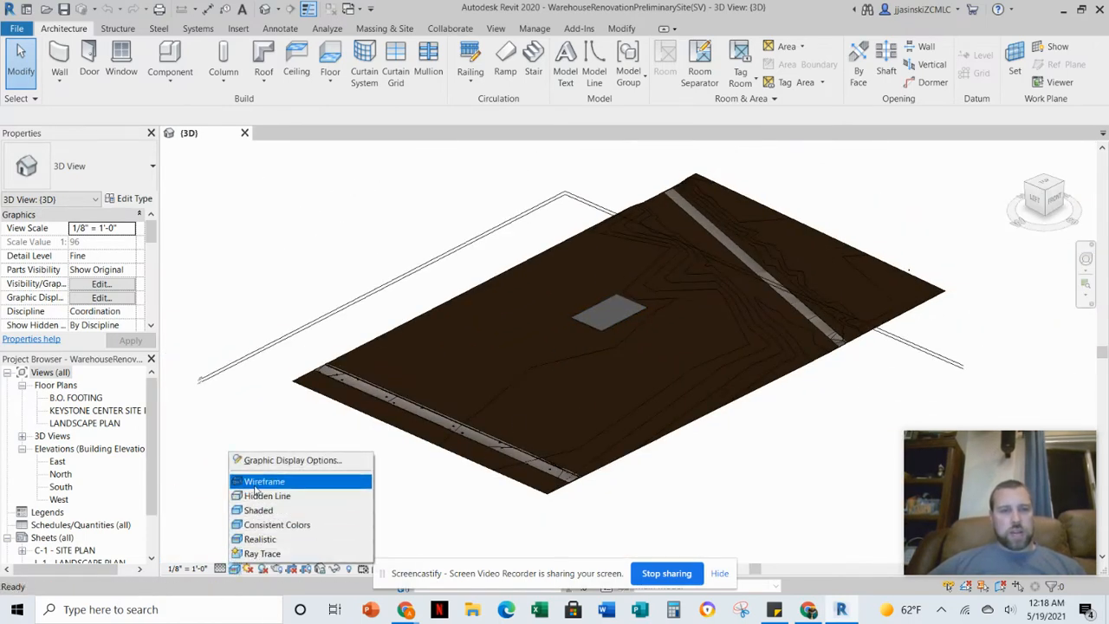
pyautogui.click(264, 482)
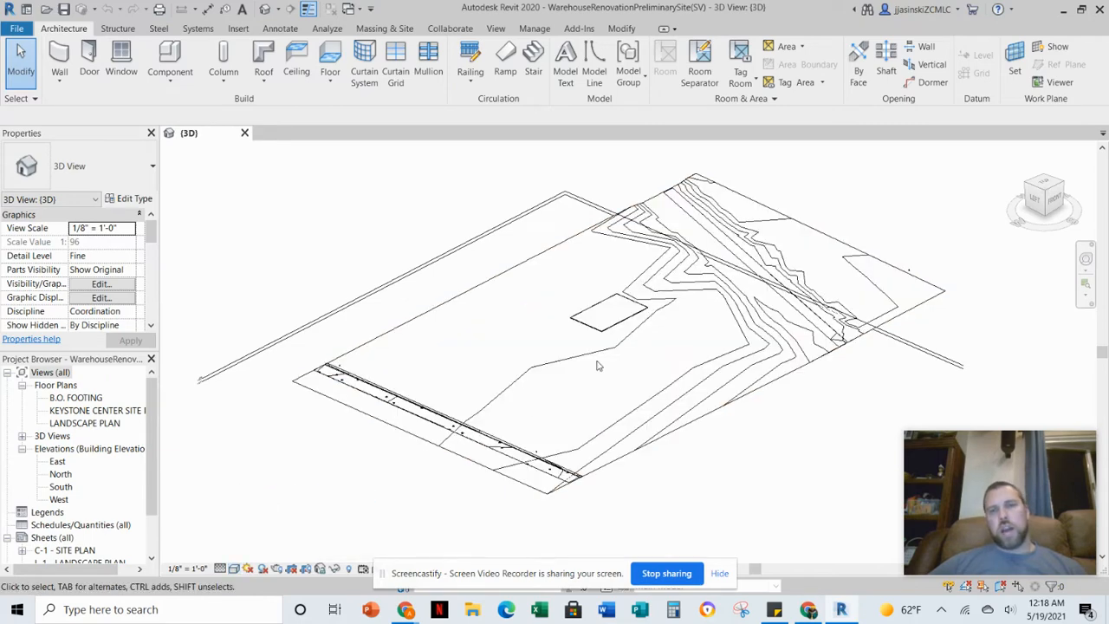
pyautogui.click(234, 568)
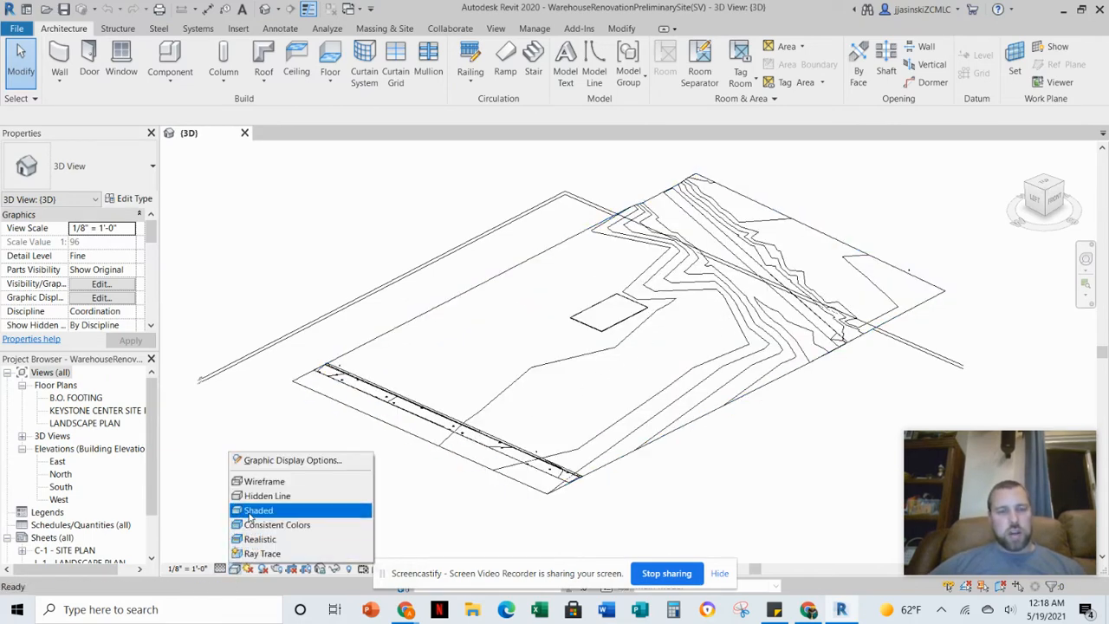
pyautogui.click(258, 509)
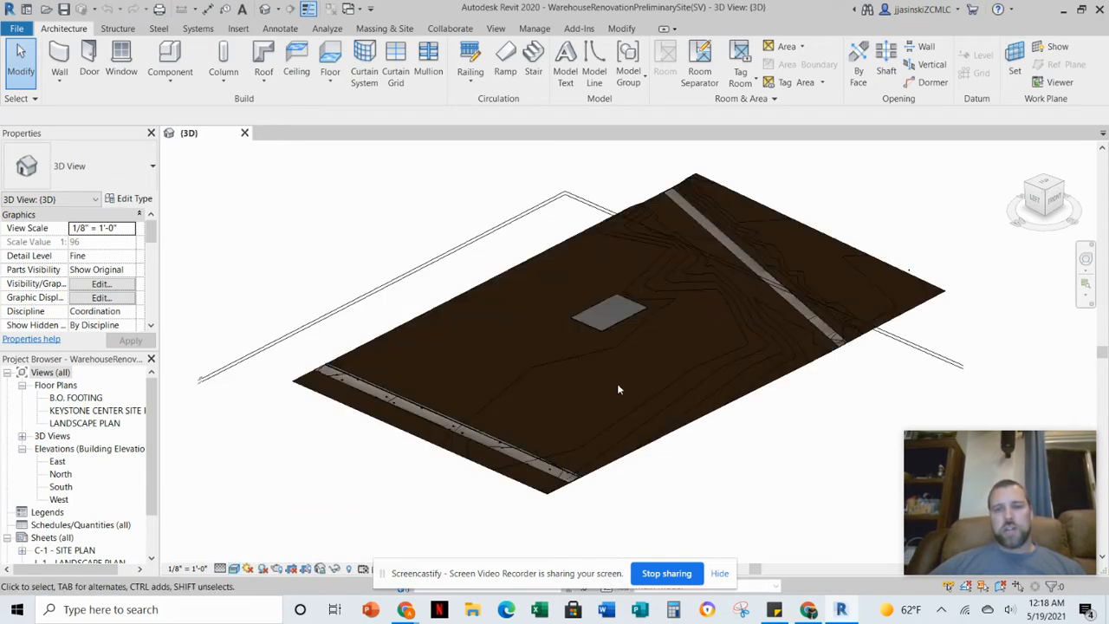
pyautogui.moveTo(621, 389); pyautogui.dragTo(509, 312)
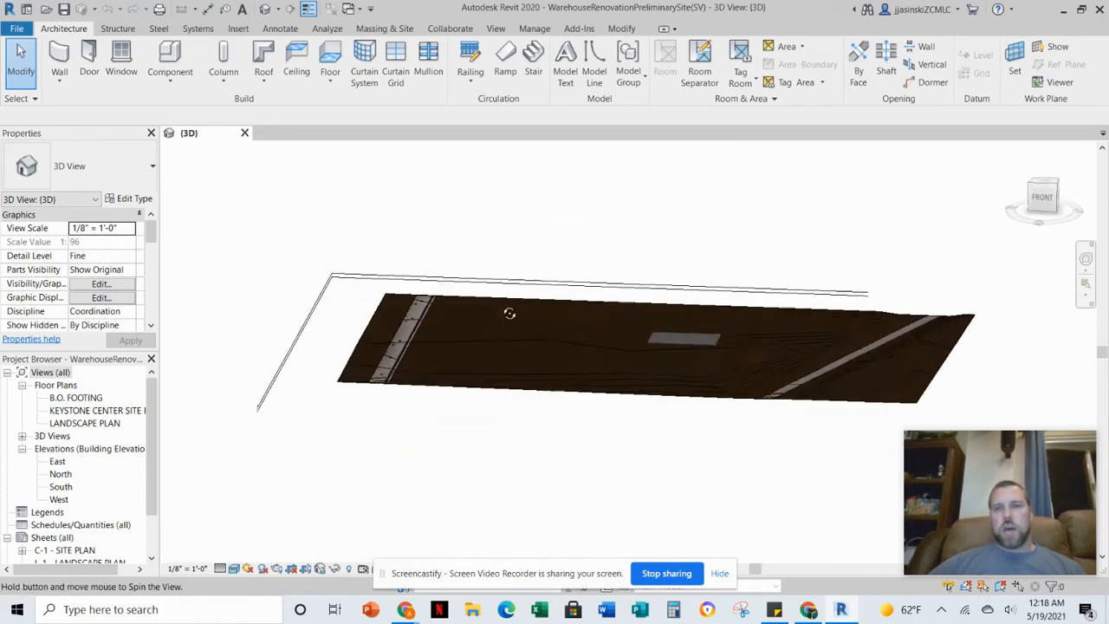
pyautogui.moveTo(510, 312); pyautogui.dragTo(603, 395)
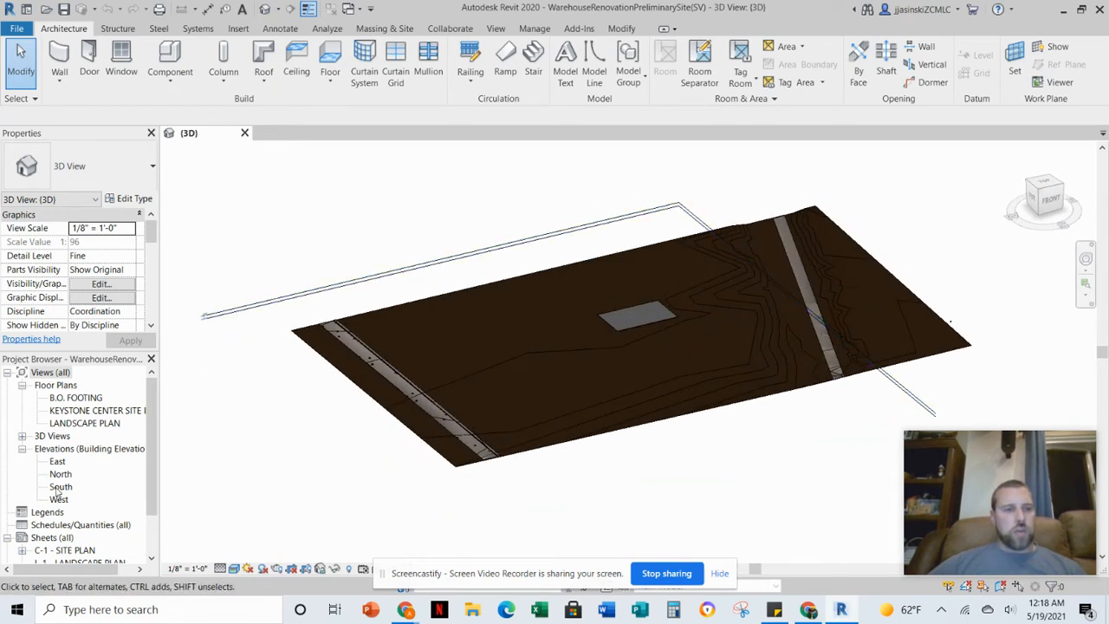
# - Show the North building elevation at Fine detail level
pyautogui.doubleClick(61, 475)
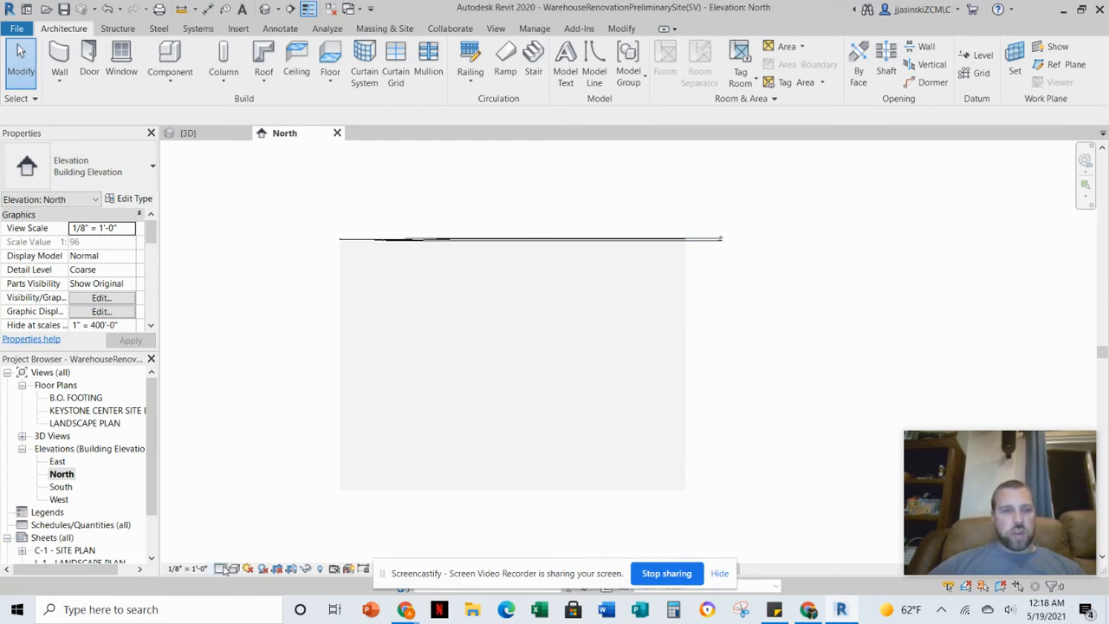
pyautogui.click(84, 271)
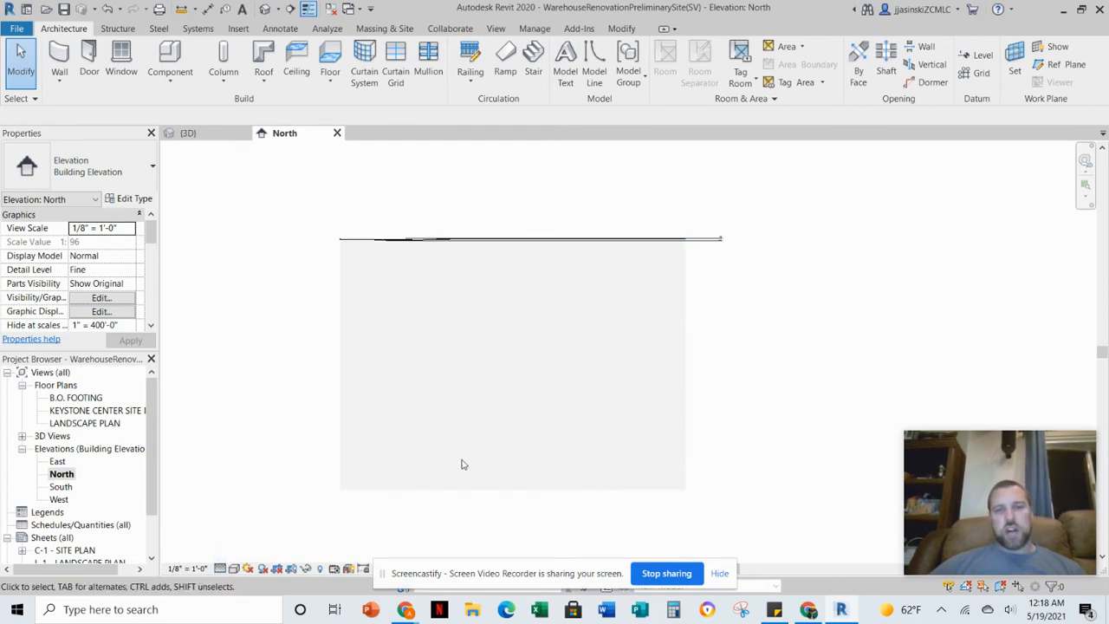
pyautogui.moveTo(539, 383)
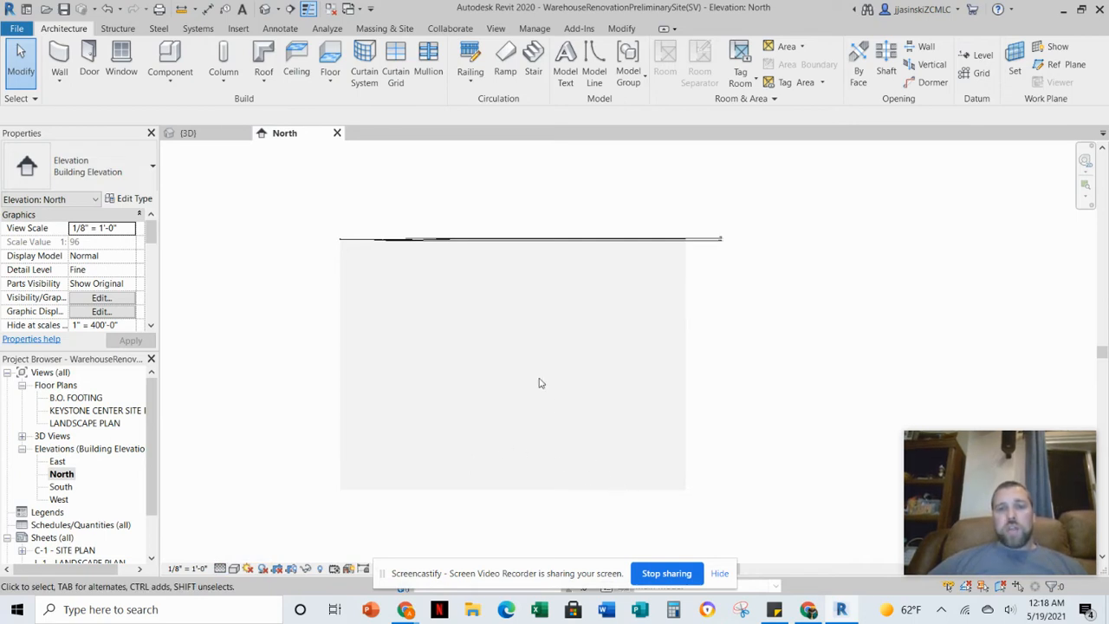
pyautogui.moveTo(482, 495)
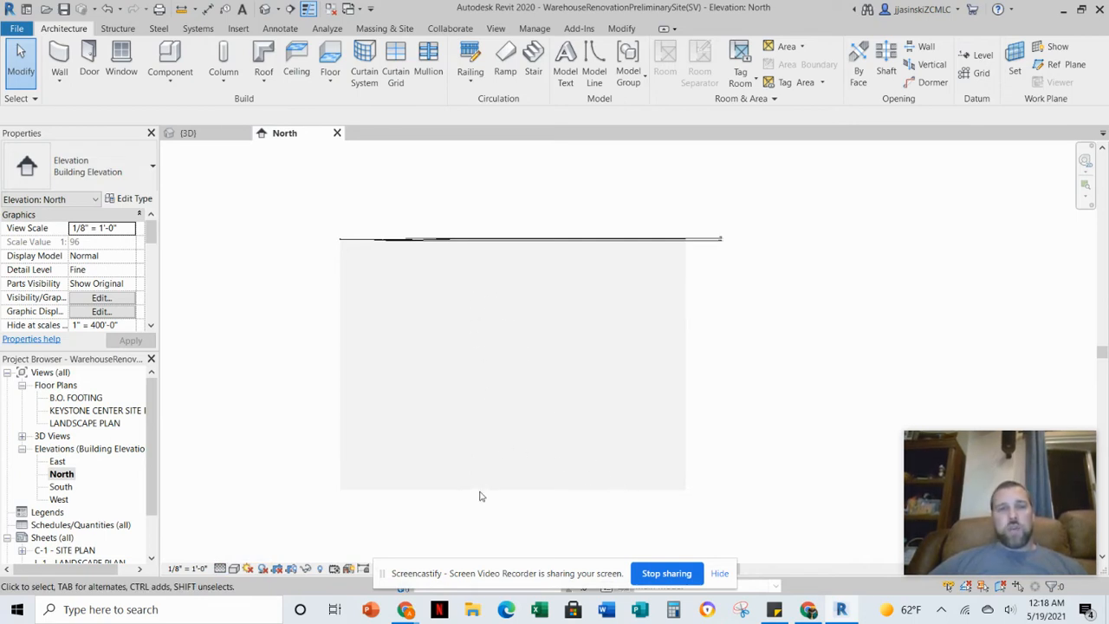
pyautogui.moveTo(291, 361)
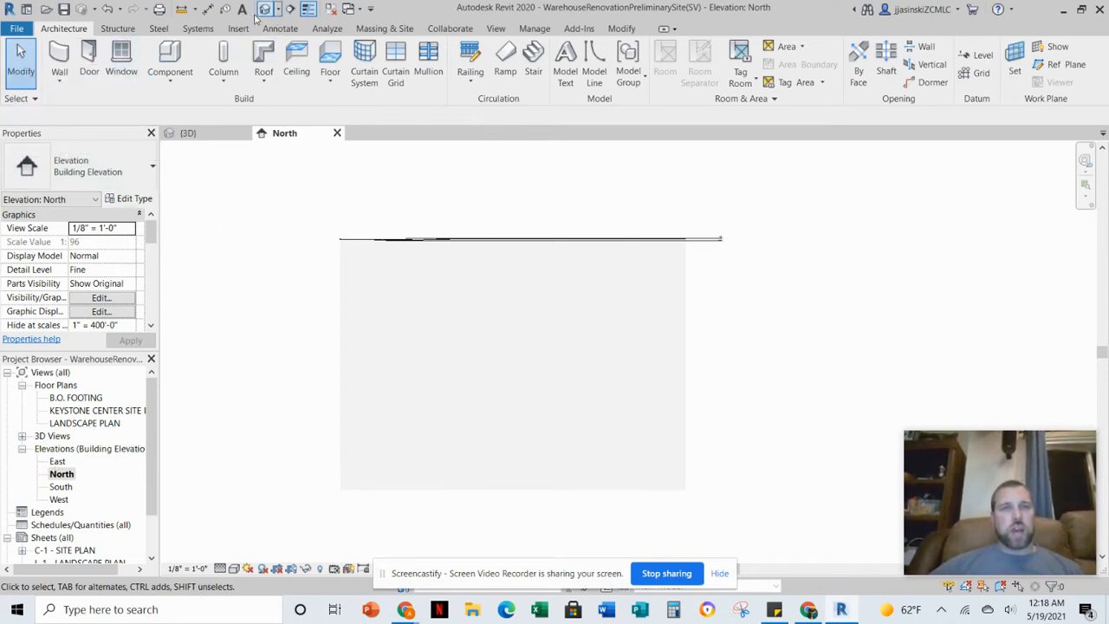
# - Link the WarehouseRenovationPreliminaryBuilding Revit model into the 3D site view
pyautogui.click(187, 132)
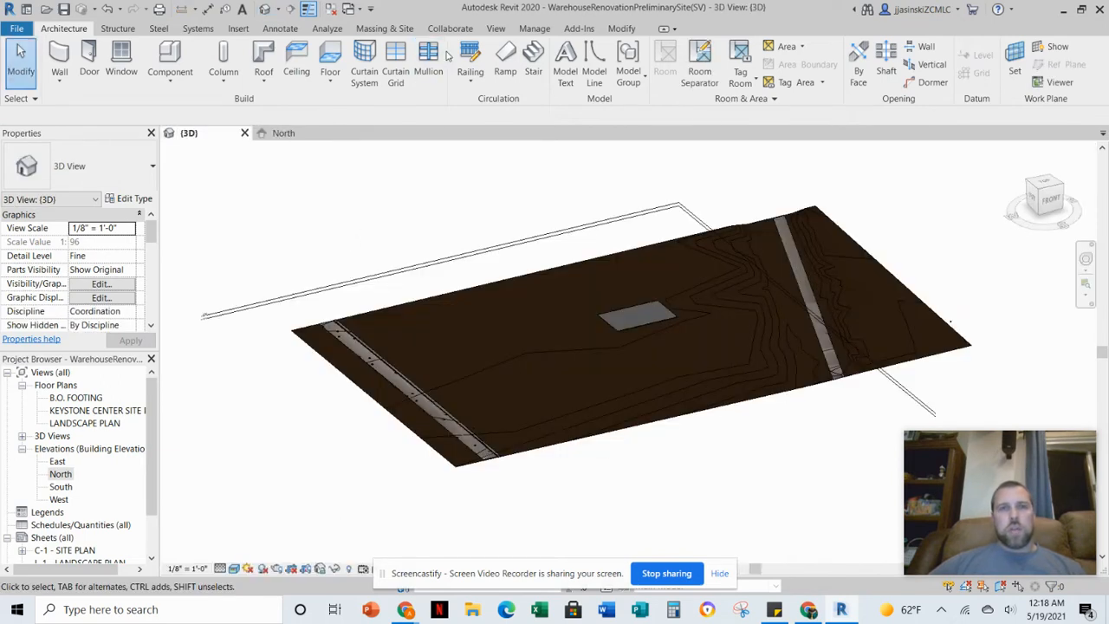
pyautogui.click(238, 28)
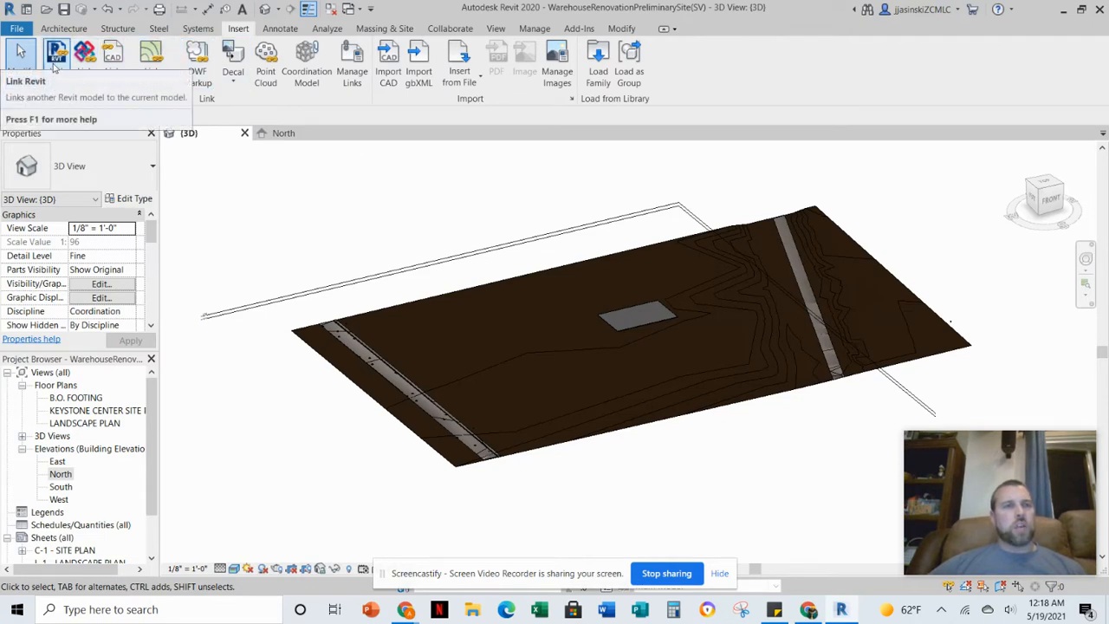
pyautogui.click(56, 55)
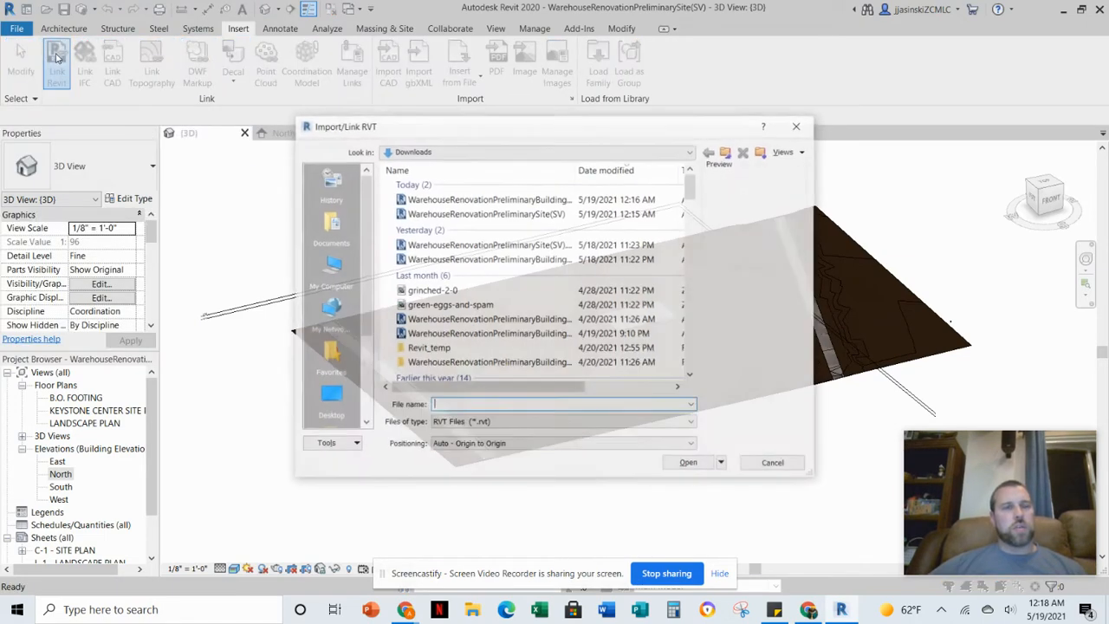
pyautogui.click(489, 200)
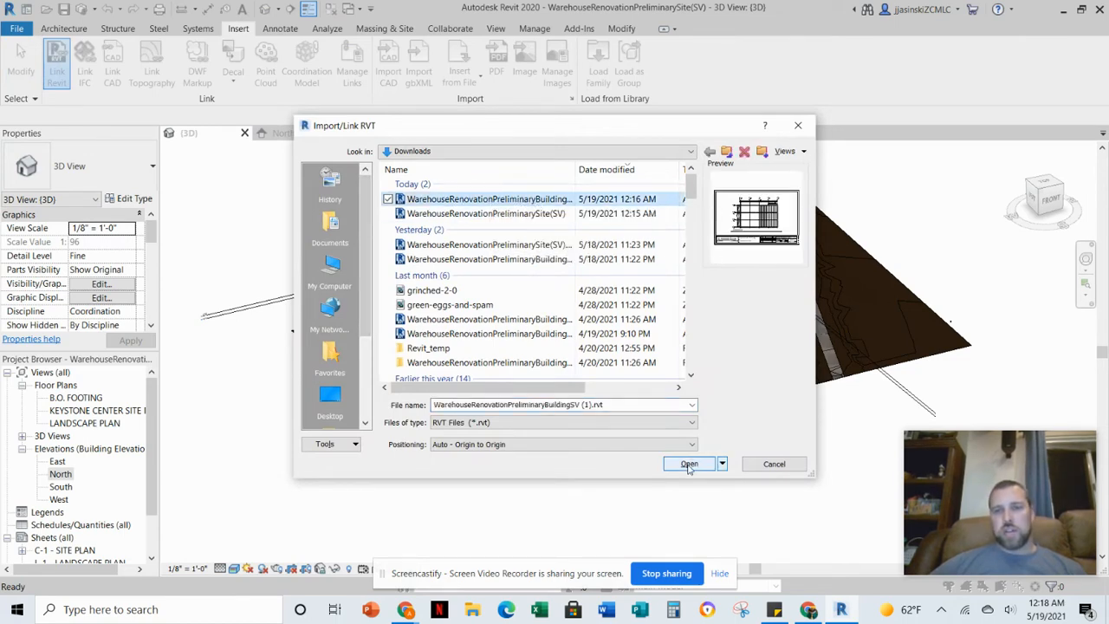
pyautogui.click(688, 465)
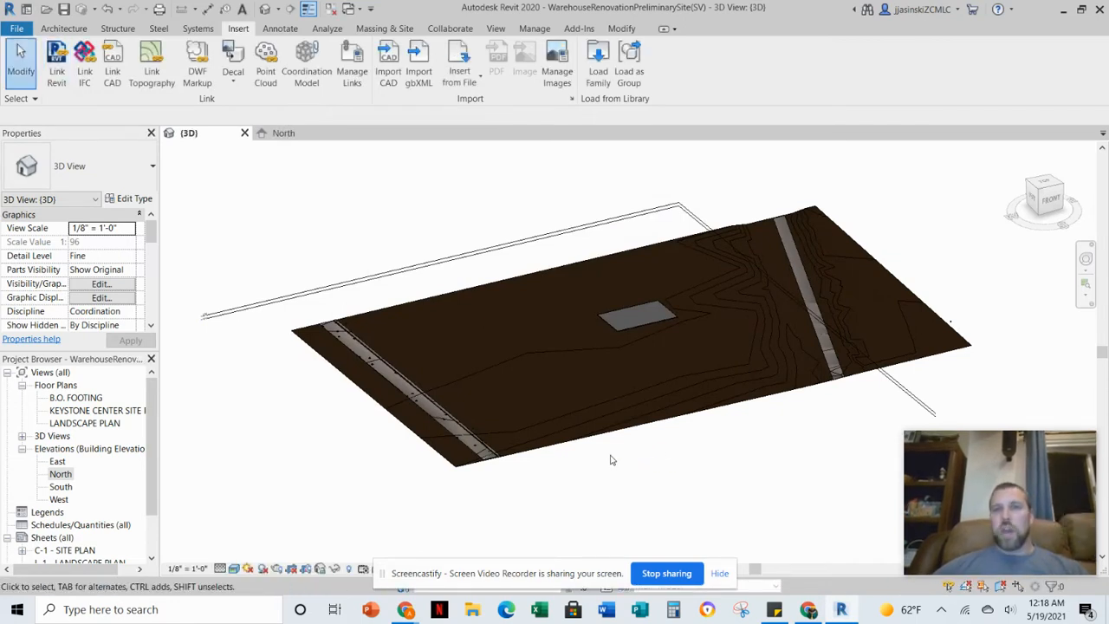
pyautogui.moveTo(614, 440)
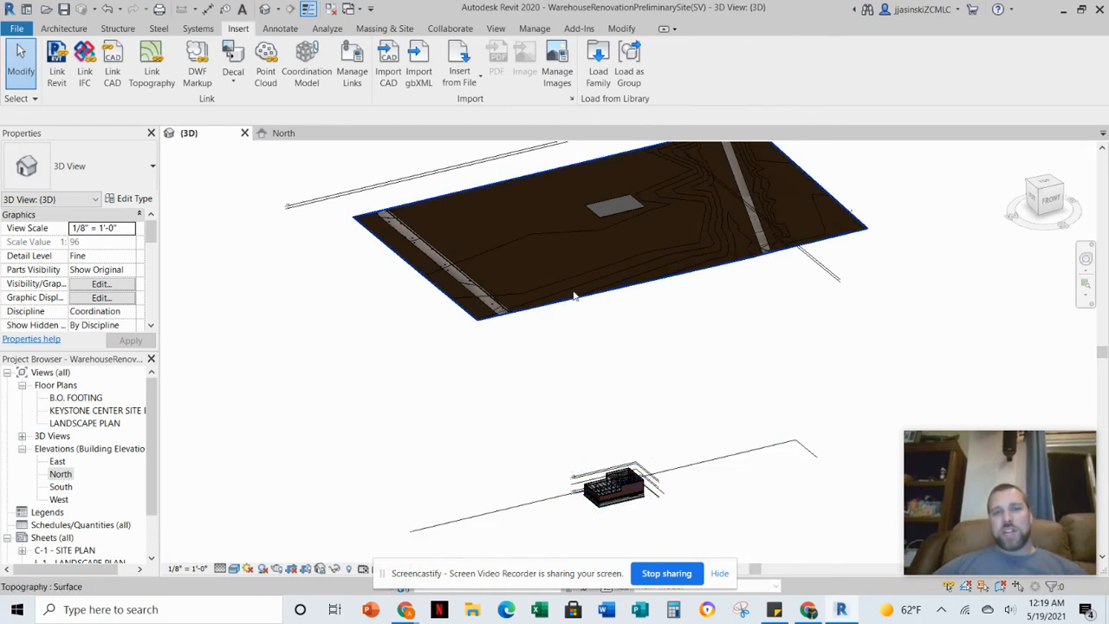
pyautogui.moveTo(563, 308)
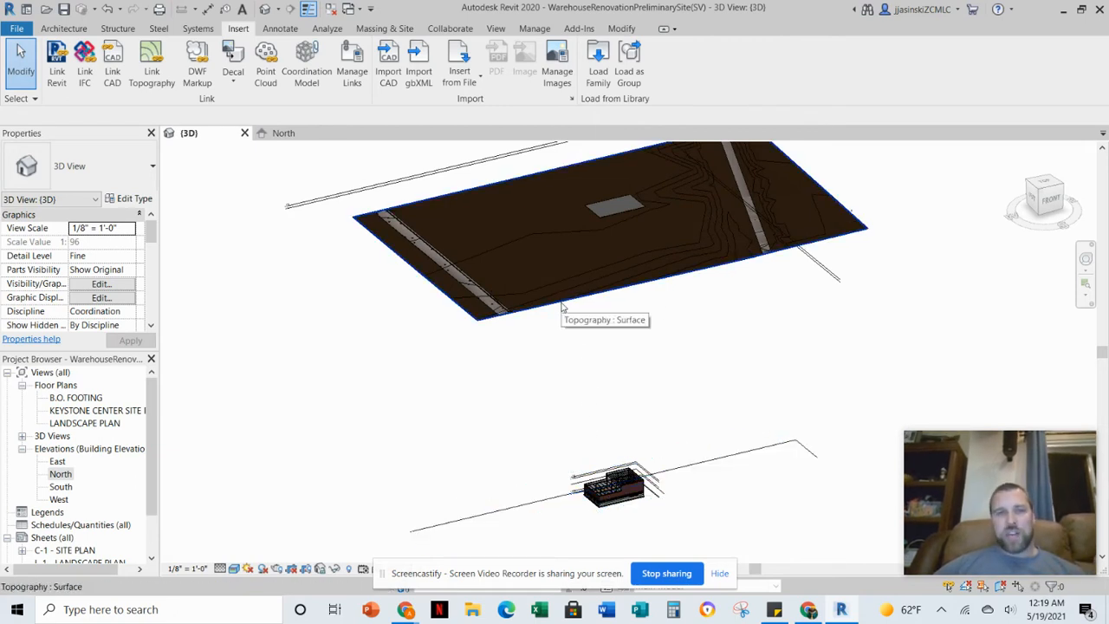
pyautogui.moveTo(367, 229)
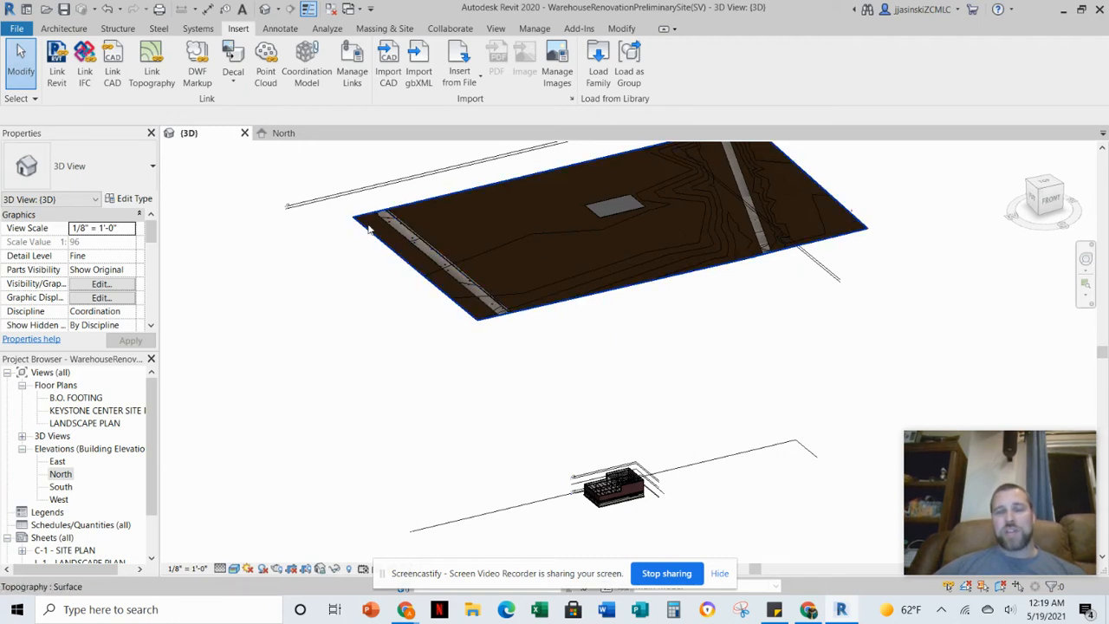
pyautogui.moveTo(399, 234)
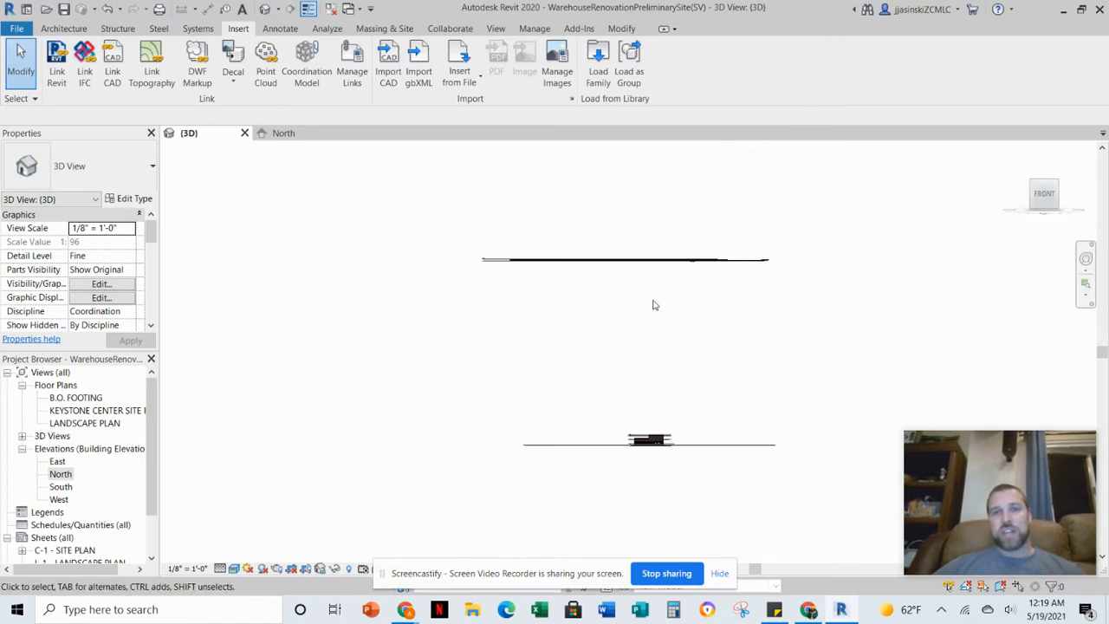
pyautogui.click(650, 441)
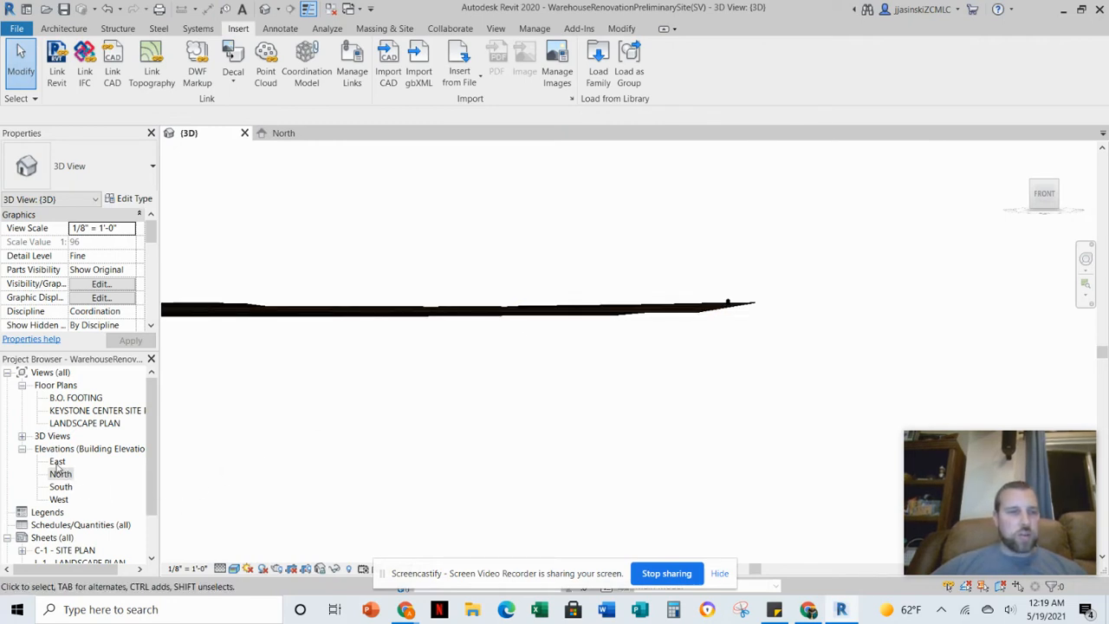
# - In the North elevation, start Align with the site's B.O. FOOTING level as reference
pyautogui.doubleClick(60, 473)
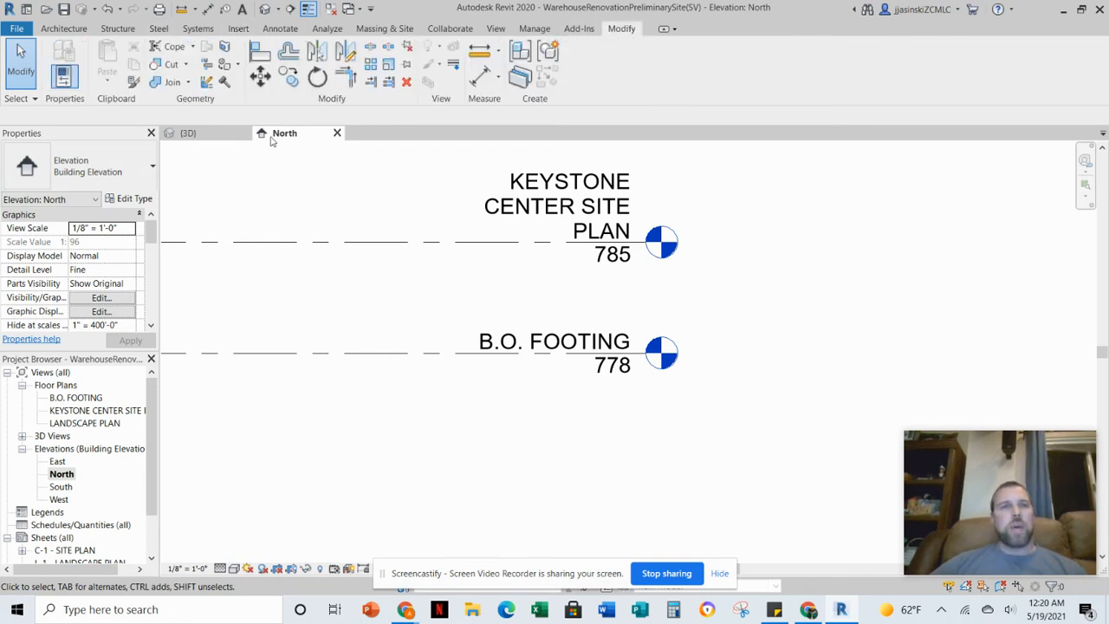
pyautogui.moveTo(260, 50)
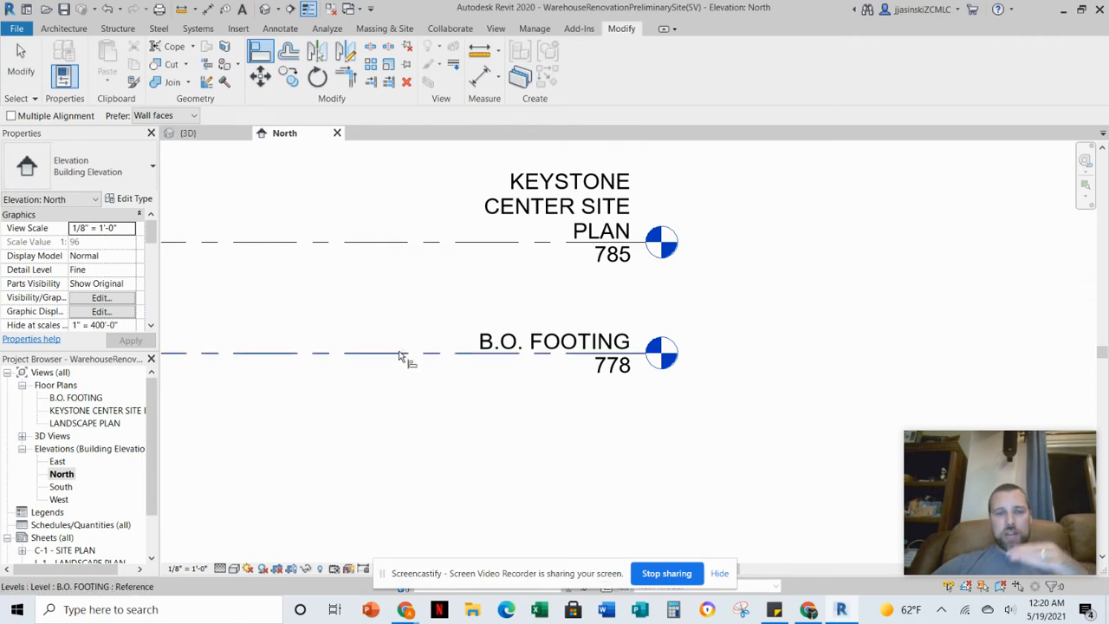
pyautogui.moveTo(402, 357)
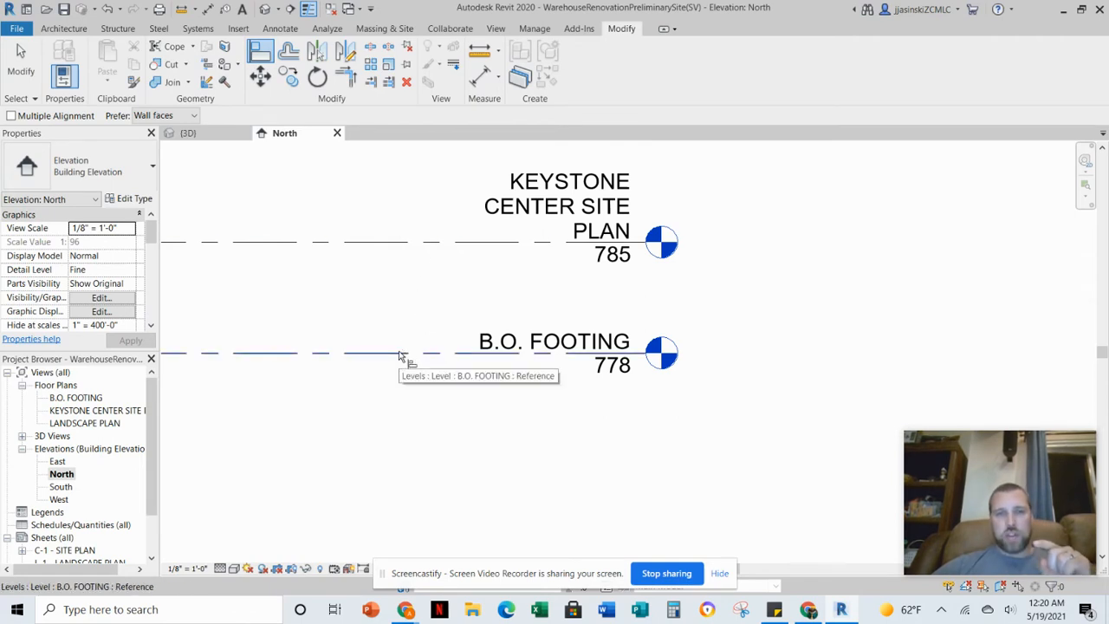
pyautogui.click(399, 353)
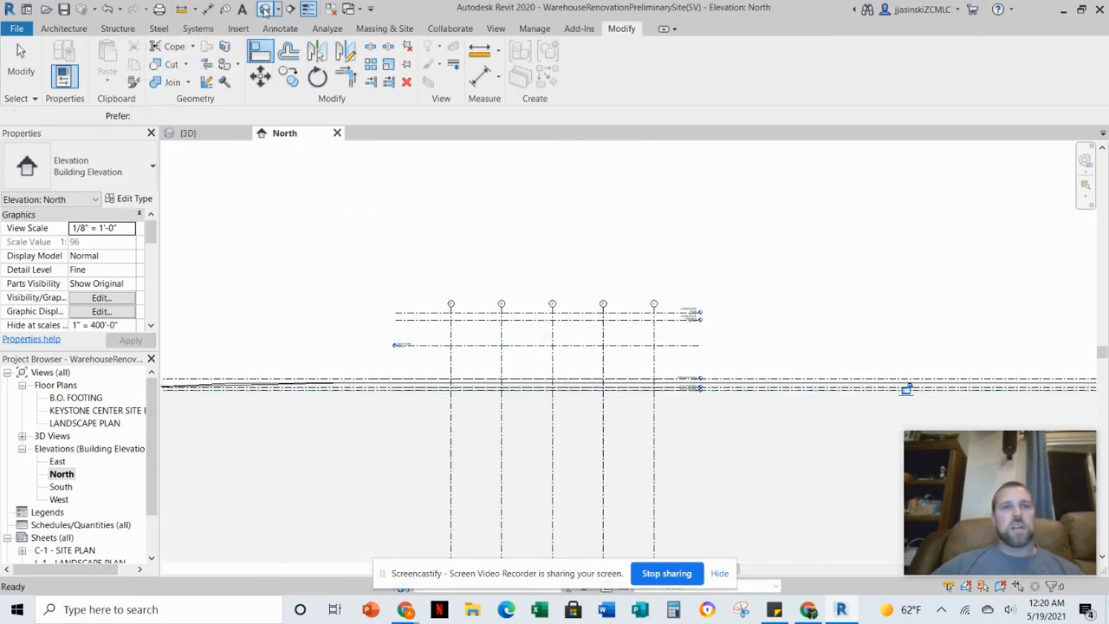
# - Align the linked warehouse's footing level onto B.O. FOOTING and return to 3D
pyautogui.click(187, 132)
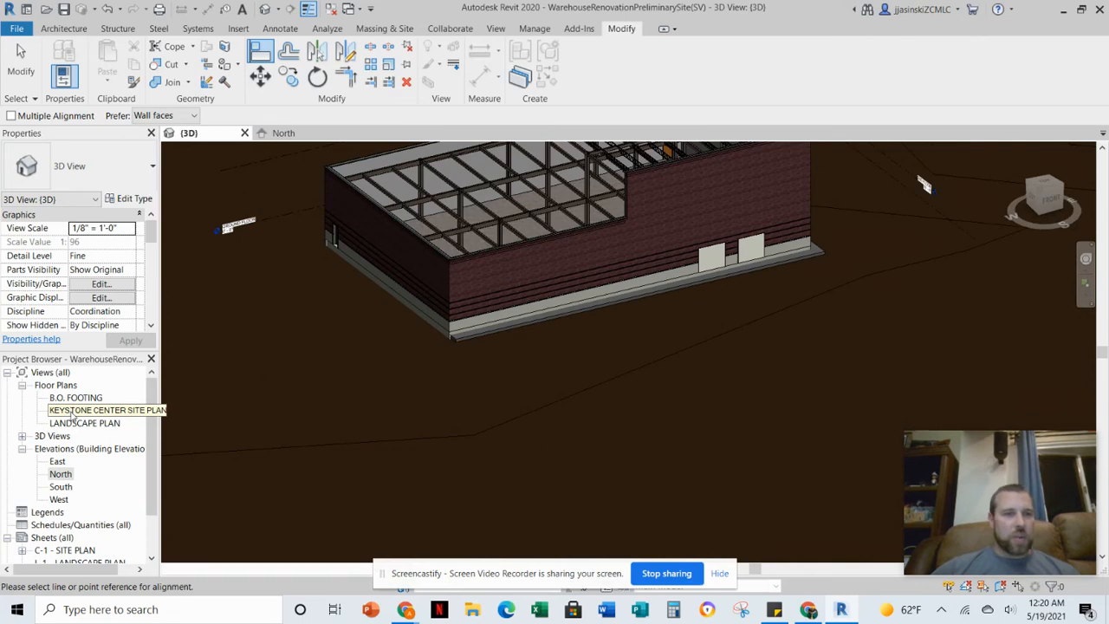
# - Align the linked warehouse's edge onto the building pad edge in KEYSTONE CENTER SITE PLAN
pyautogui.doubleClick(107, 409)
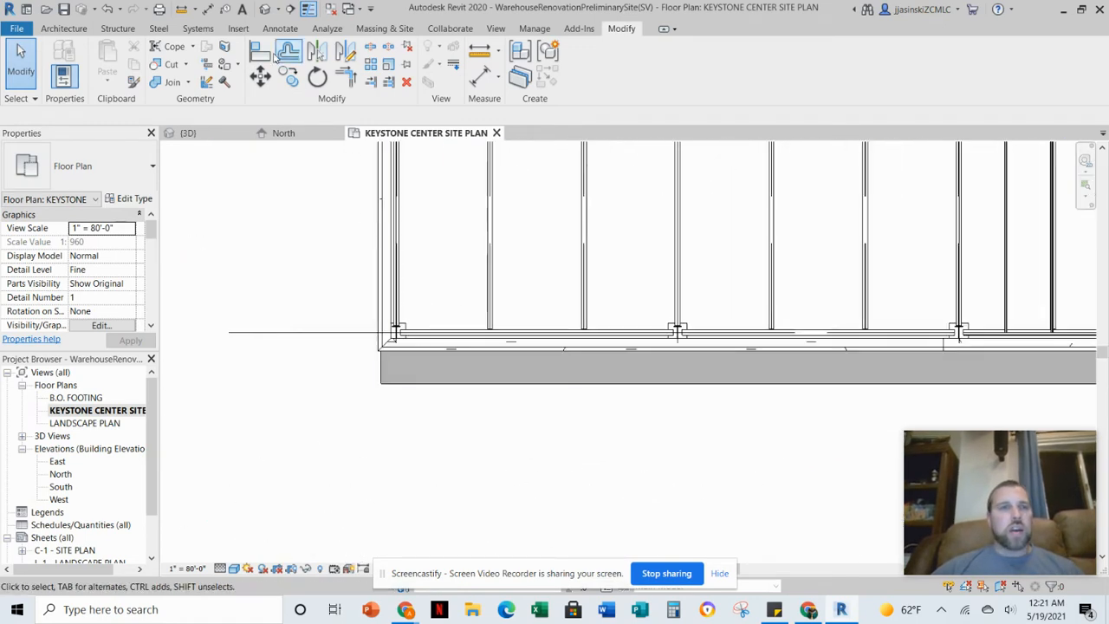
pyautogui.click(260, 52)
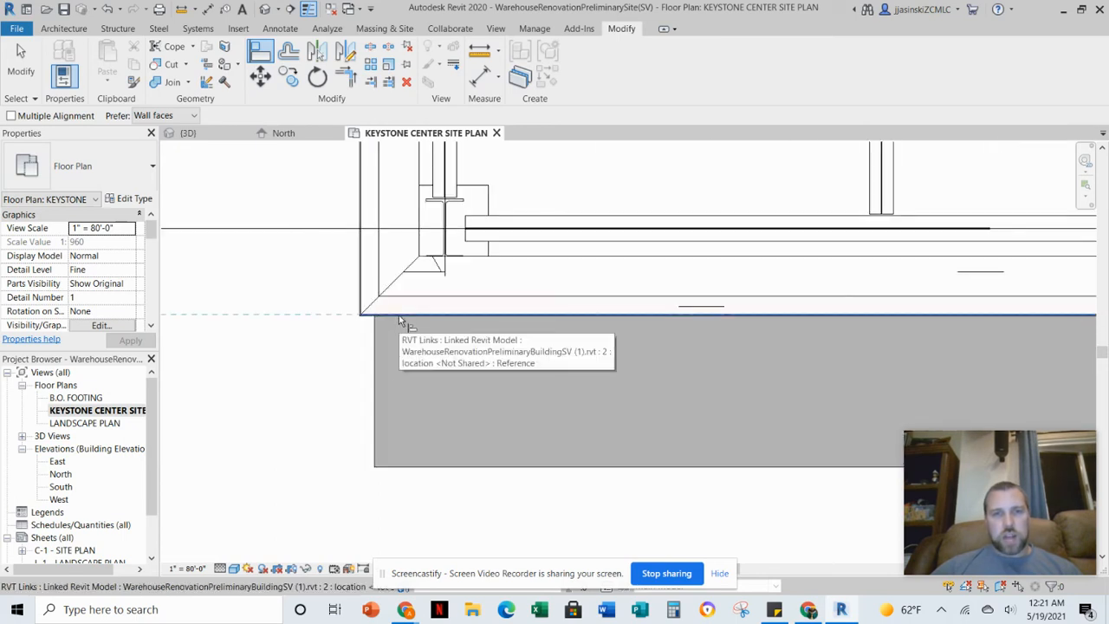
pyautogui.click(402, 312)
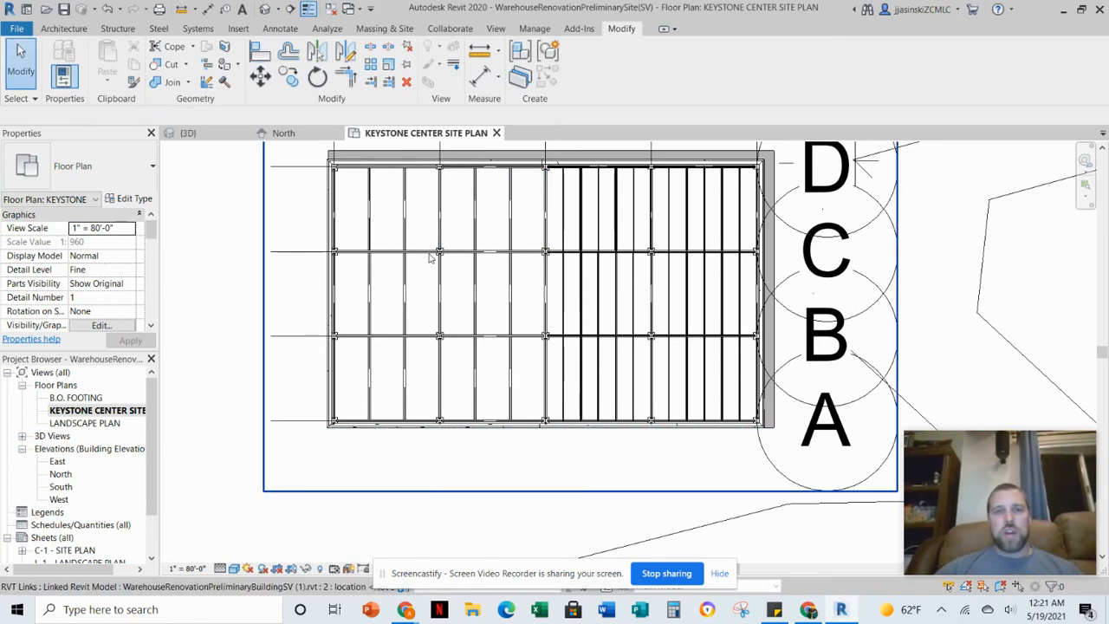
pyautogui.click(541, 298)
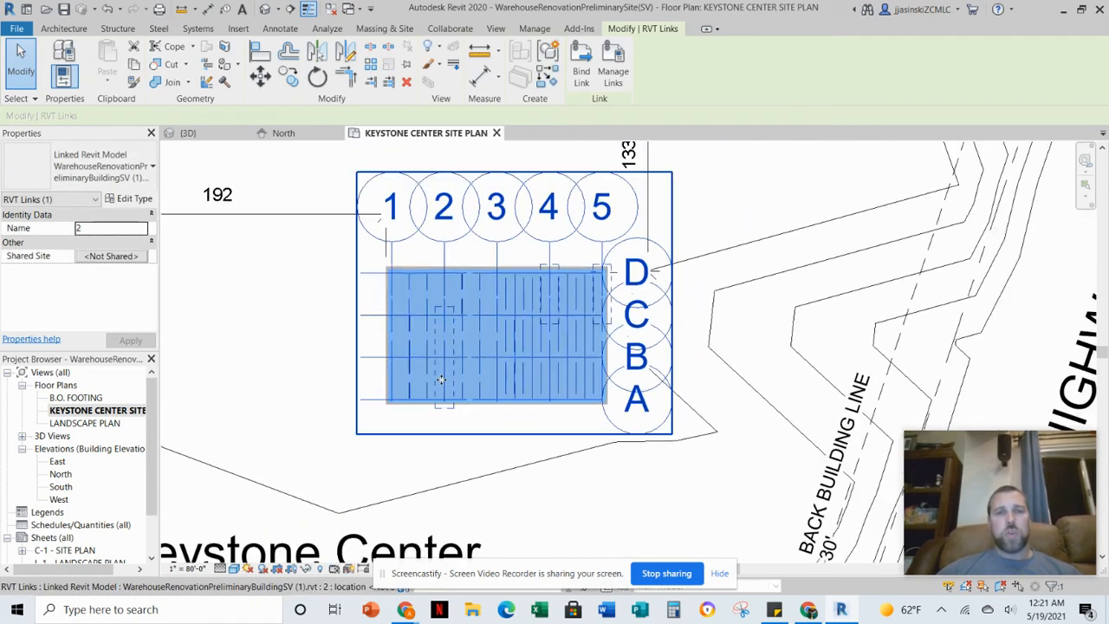
pyautogui.scroll(-3)
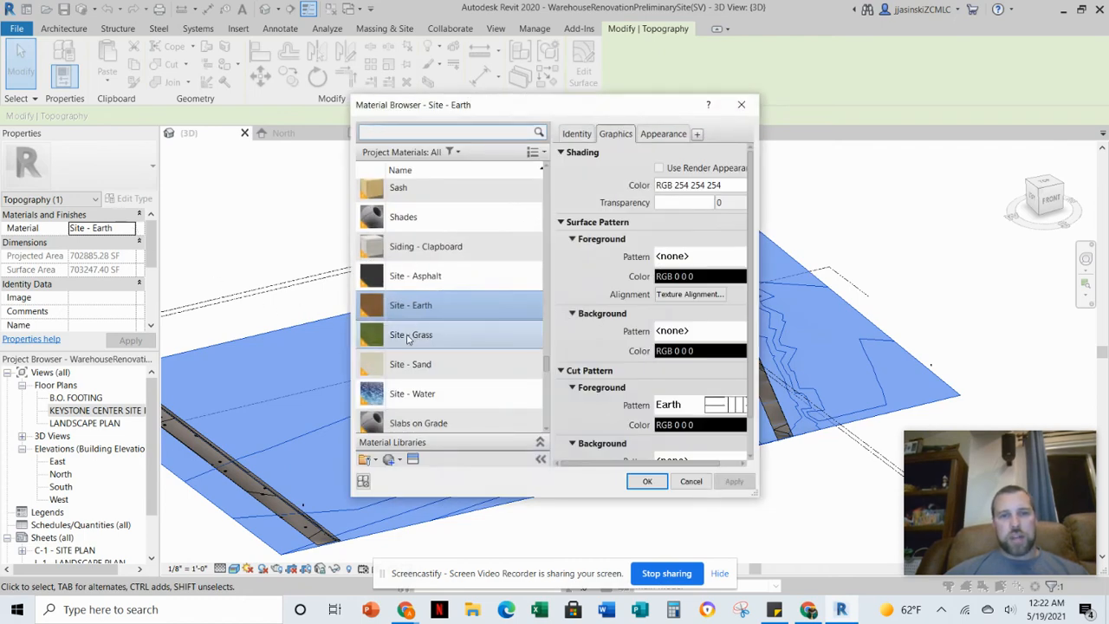
# - Set the topography's material to Site - Grass in the Material Browser
pyautogui.click(646, 482)
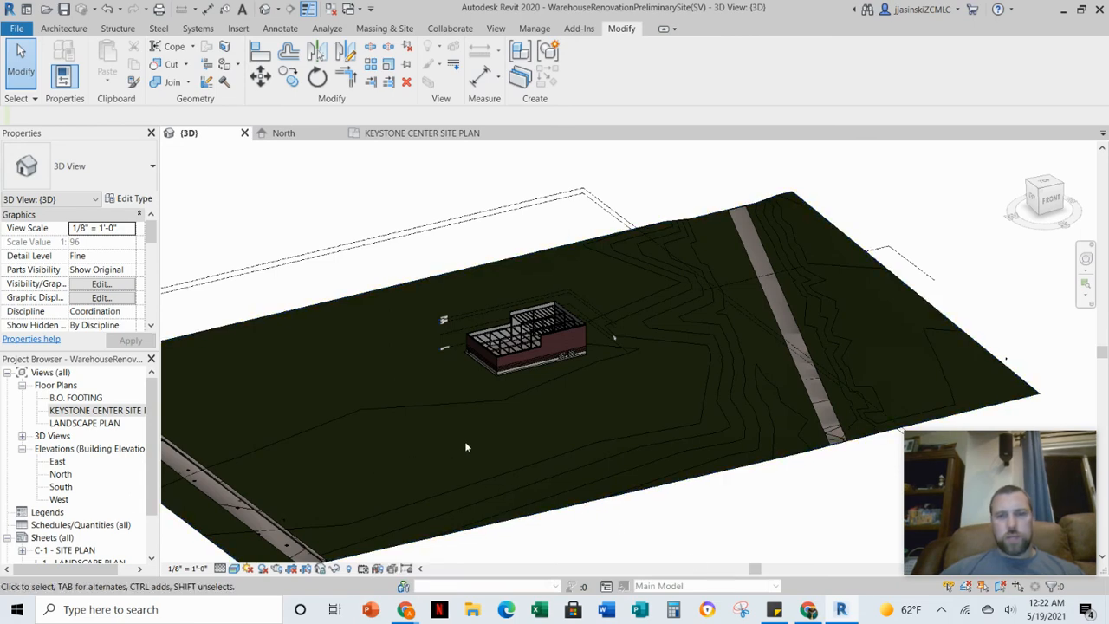
pyautogui.click(520, 358)
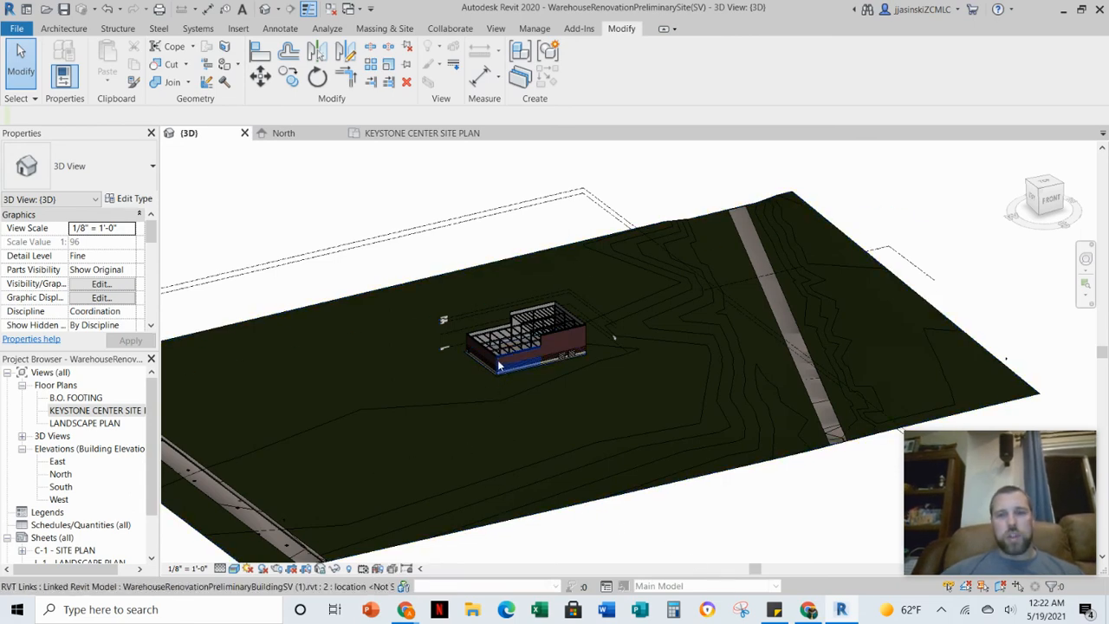
pyautogui.click(239, 28)
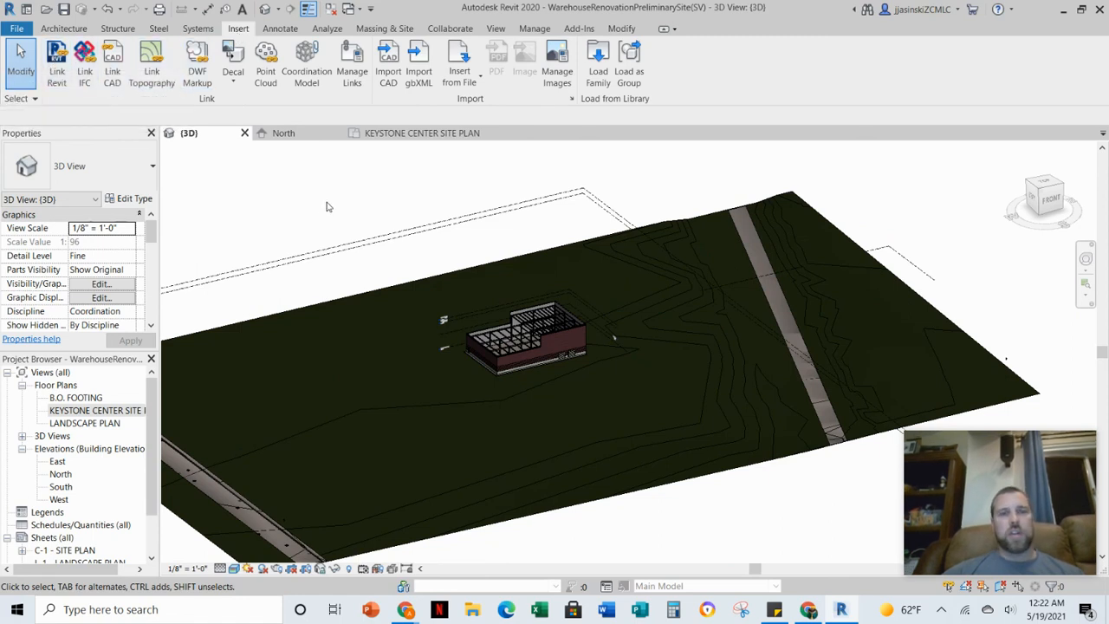
pyautogui.moveTo(390, 264)
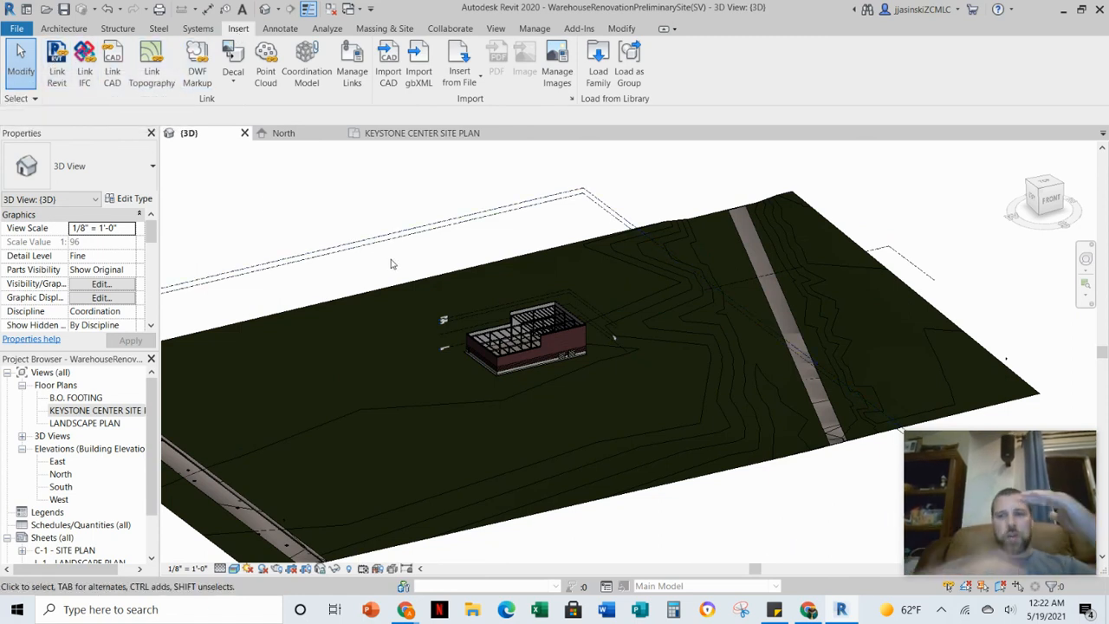